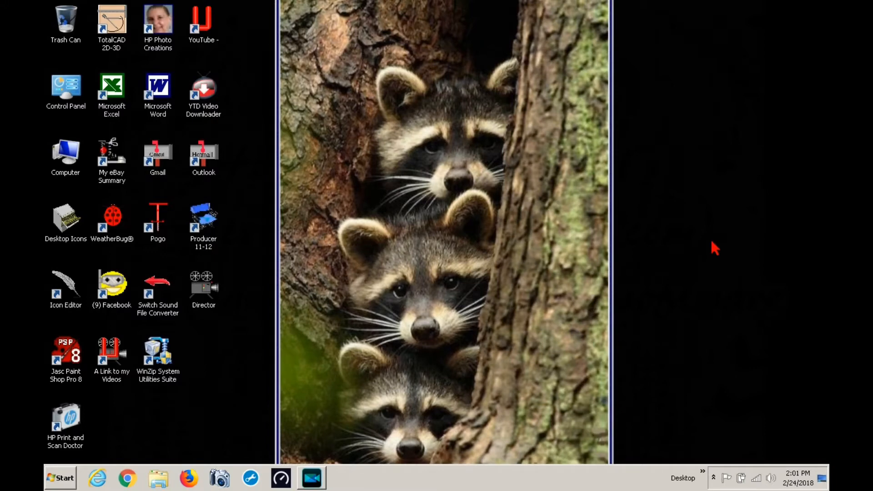
Step: Launch Dell SupportAssist to its home dashboard for the Latitude D830
{"action": "left_click", "coordinate": [342, 477]}
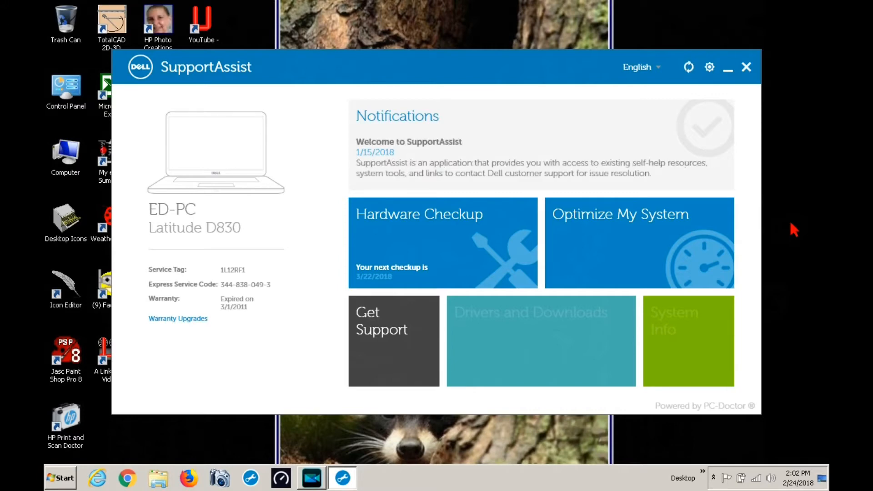
{"action": "left_click", "coordinate": [688, 67]}
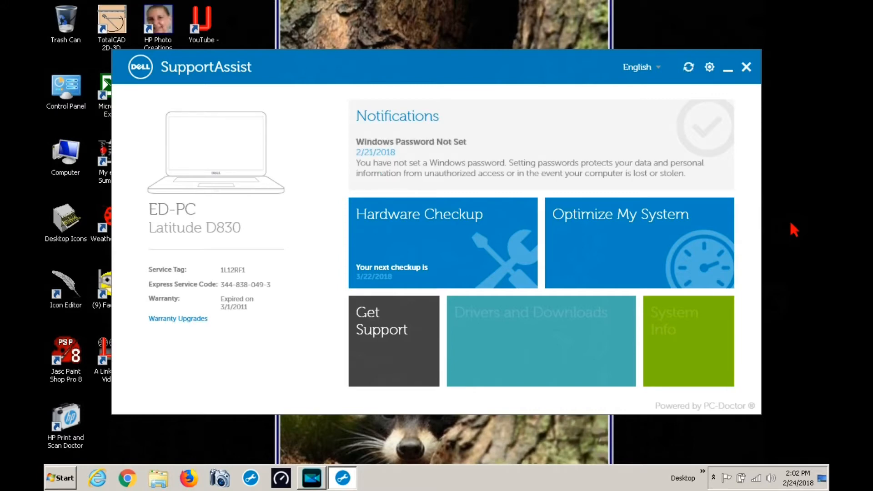
Step: Start the Default (10 mins) scan from the Hardware Checkup section
{"action": "left_click", "coordinate": [714, 477]}
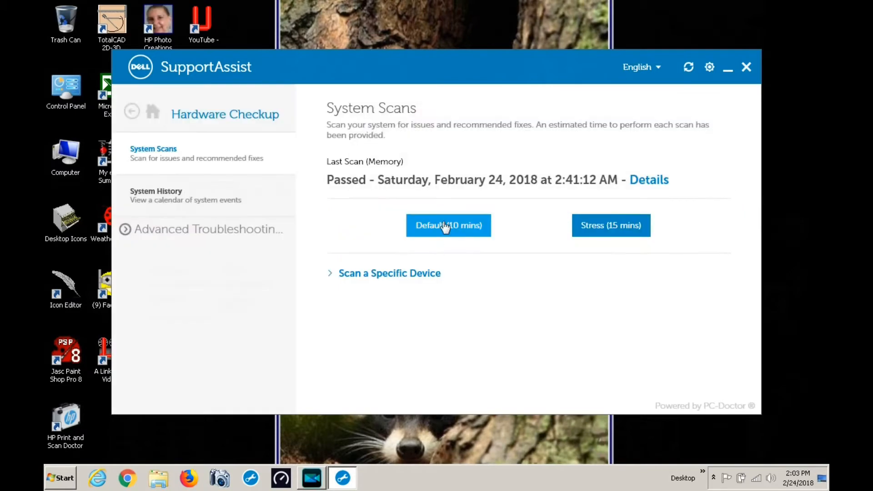
{"action": "mouse_move", "coordinate": [531, 334]}
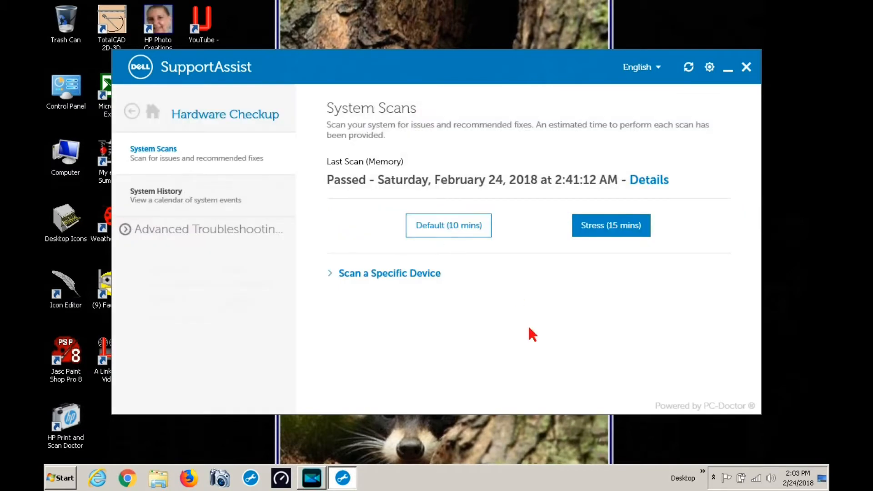
{"action": "left_click", "coordinate": [448, 226]}
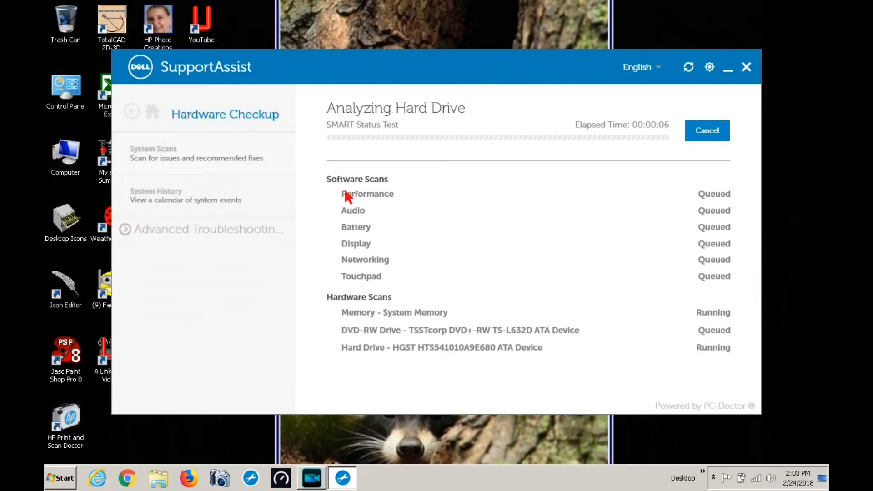
{"action": "mouse_move", "coordinate": [348, 150]}
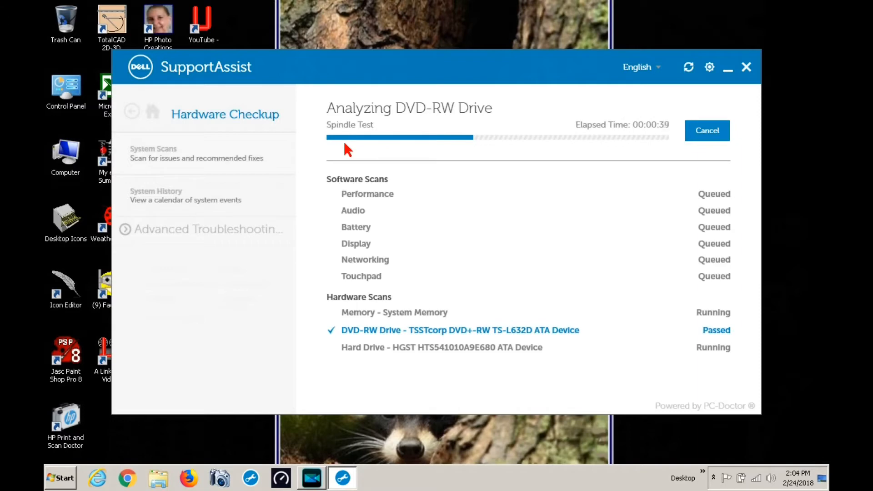
{"action": "mouse_move", "coordinate": [561, 354]}
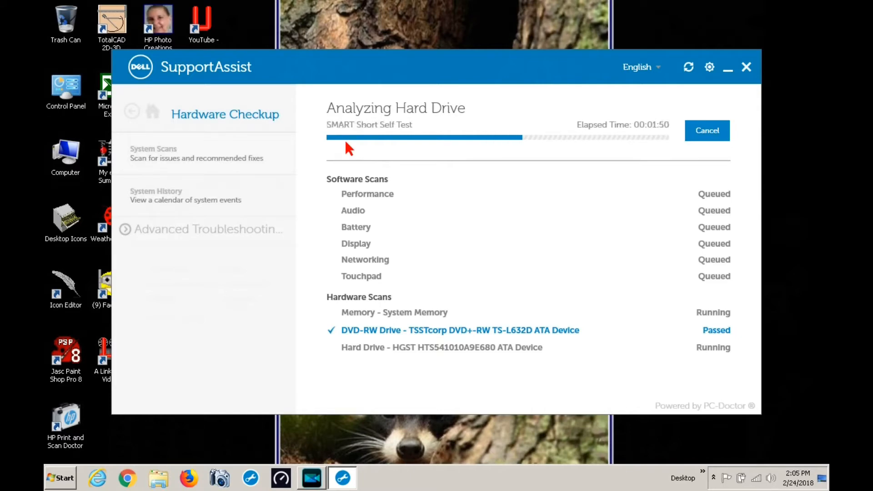
{"action": "mouse_move", "coordinate": [665, 138]}
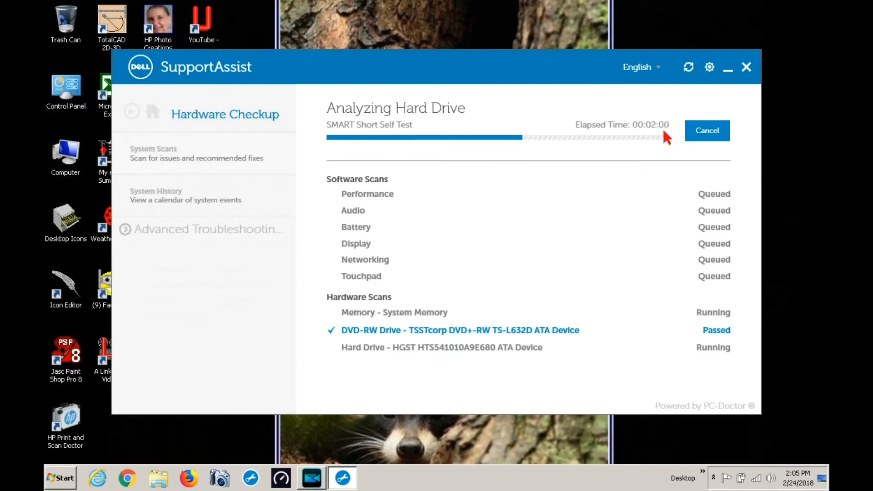
{"action": "mouse_move", "coordinate": [349, 155]}
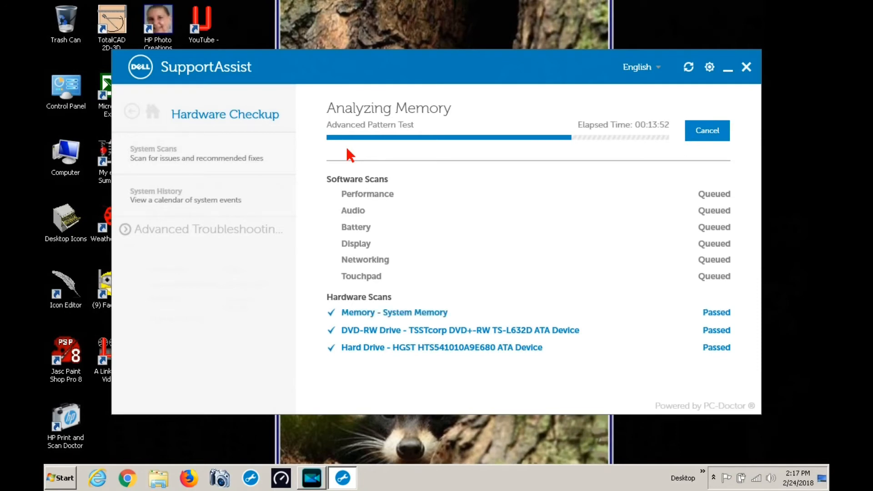
{"action": "mouse_move", "coordinate": [526, 216]}
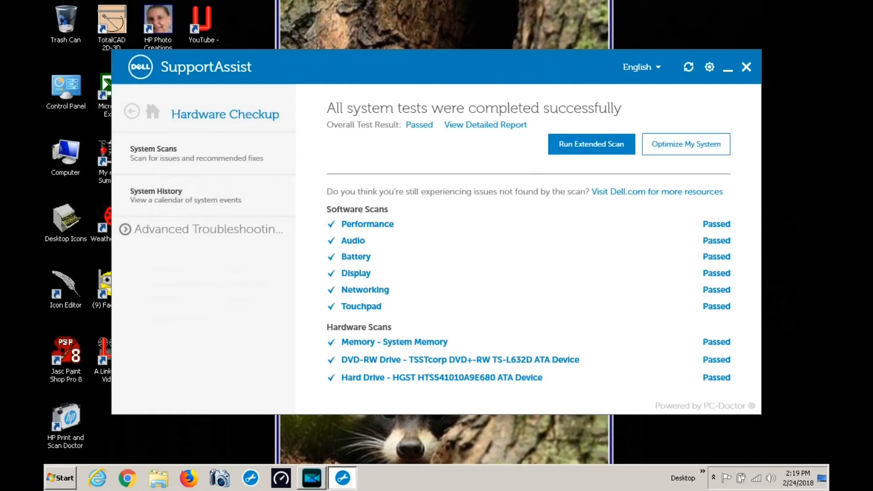
{"action": "mouse_move", "coordinate": [685, 144]}
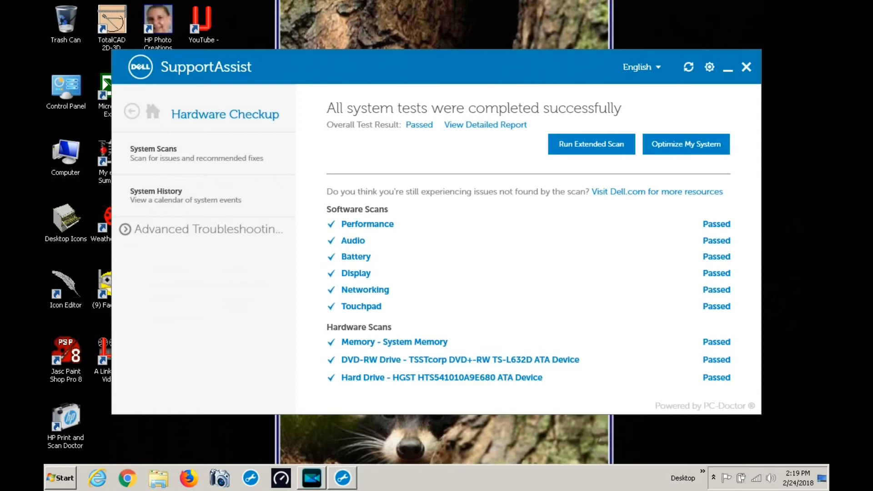
Step: Run the Clean Files task from Optimize My System
{"action": "left_click", "coordinate": [686, 143]}
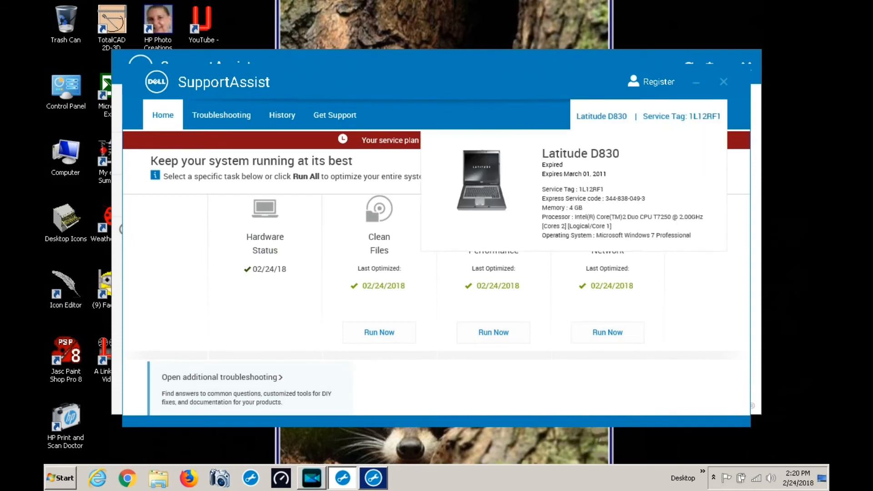
{"action": "left_click", "coordinate": [378, 332]}
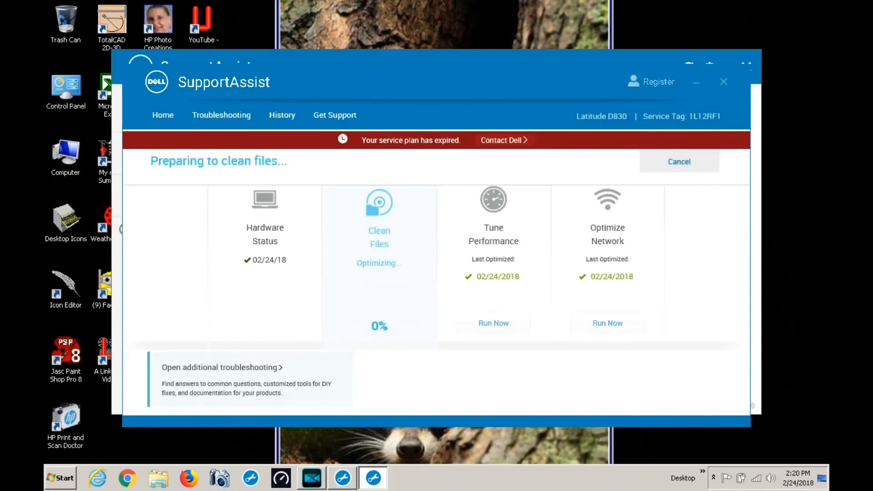